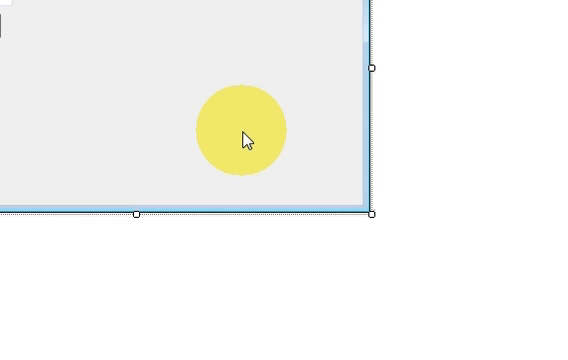
Enlarge Form1 to make room for the progress bar and second button.
left_click_drag(243, 133, 162, 103)
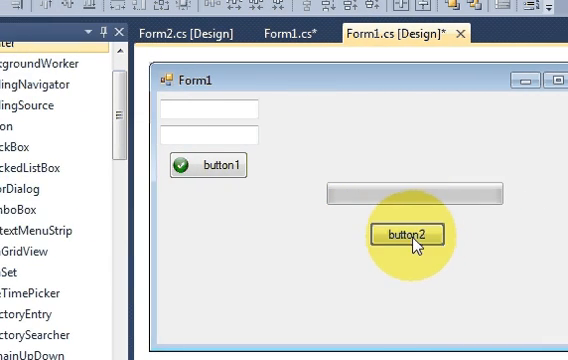
Select button2 and set its Text property to 'Load ProgressBar'.
left_click(408, 236)
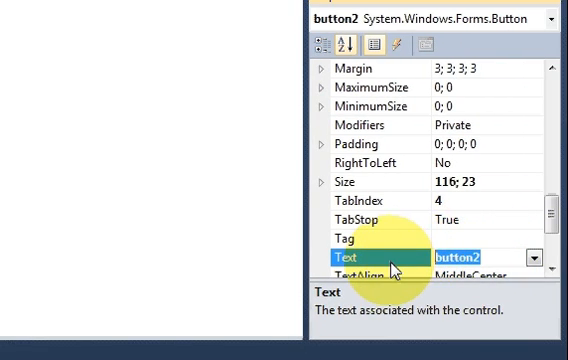
type("Load")
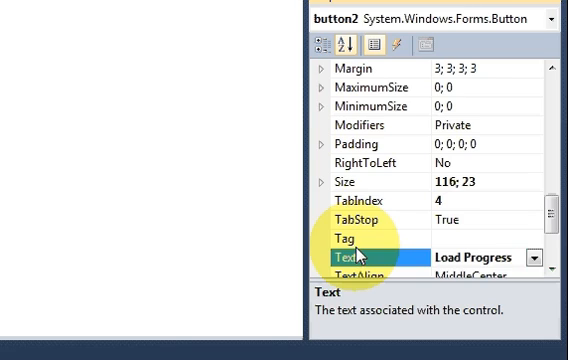
type("ProgressBar")
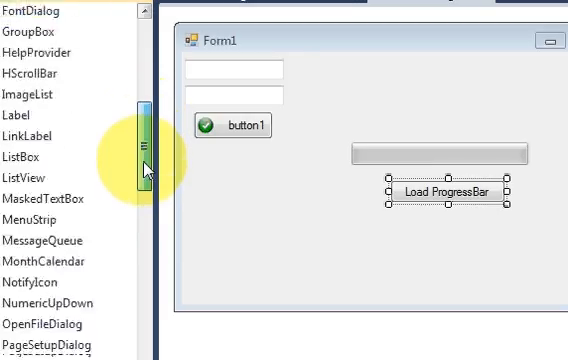
Scroll the Toolbox down toward the Components section to find Timer.
scroll("down", 3)
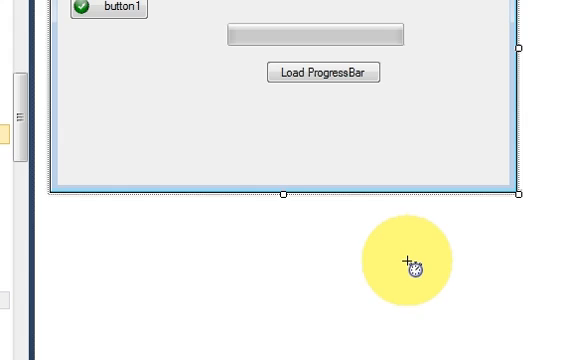
mouse_move(314, 239)
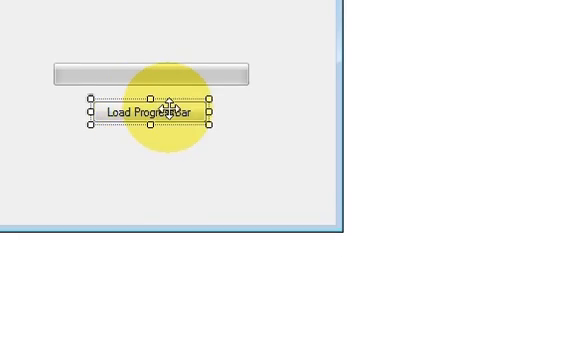
Create the Load ProgressBar click handler containing this.timer1.Start();.
double_click(150, 110)
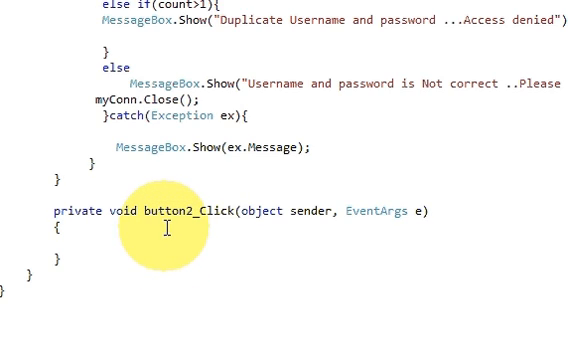
type("tis")
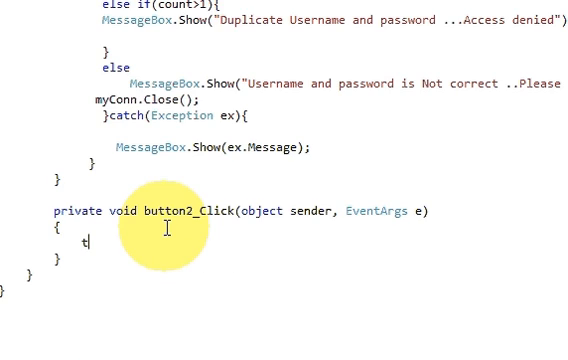
type("his.")
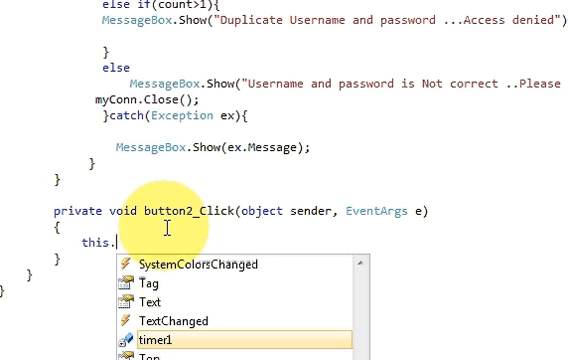
type("timer1")
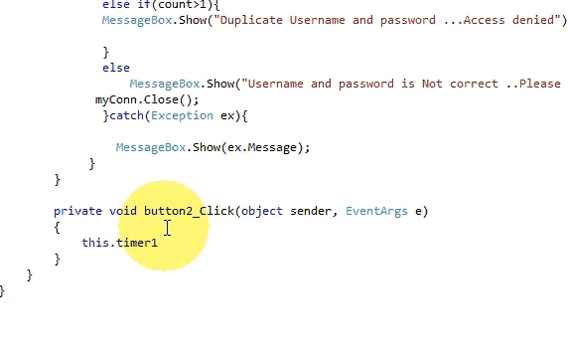
type("s")
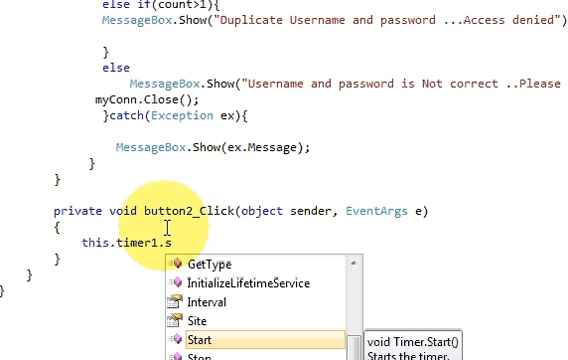
type("tart")
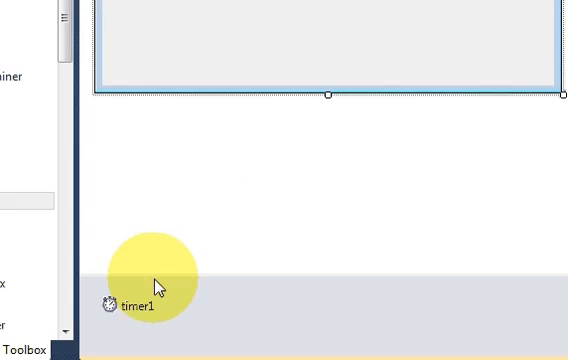
Create the timer1_Tick handler and add this.progressBar1.Increment(1); to it.
left_click(137, 306)
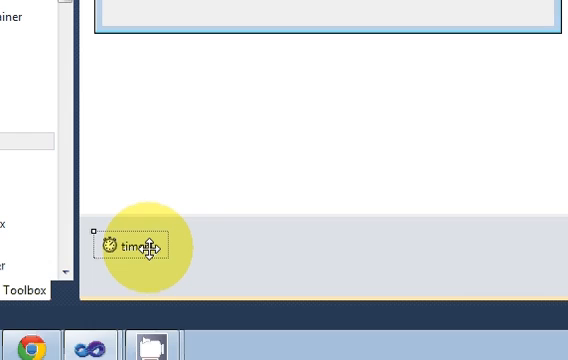
double_click(130, 247)
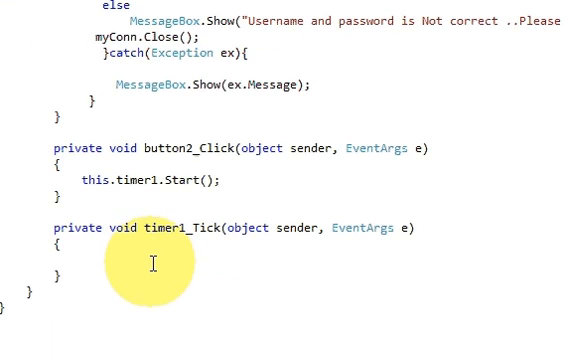
type("t")
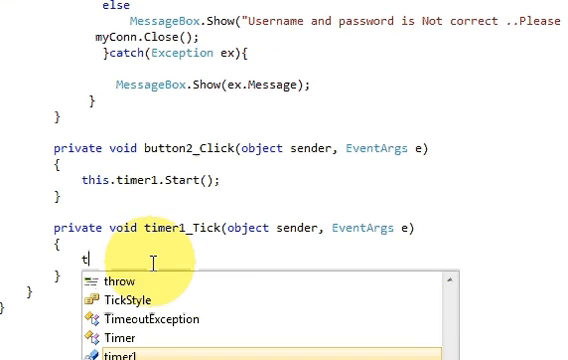
type("his.")
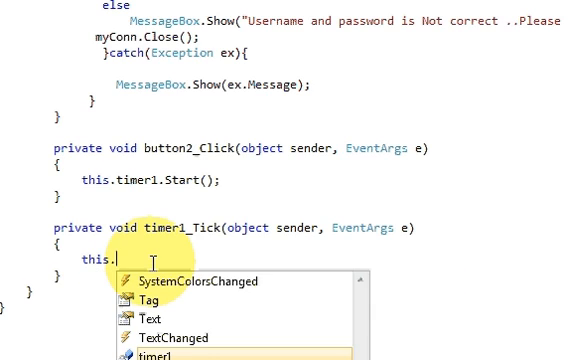
type("progr")
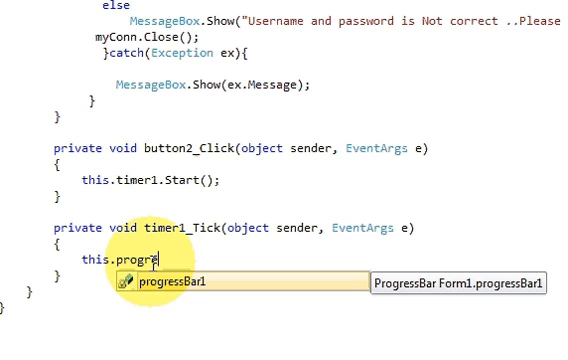
type("ss")
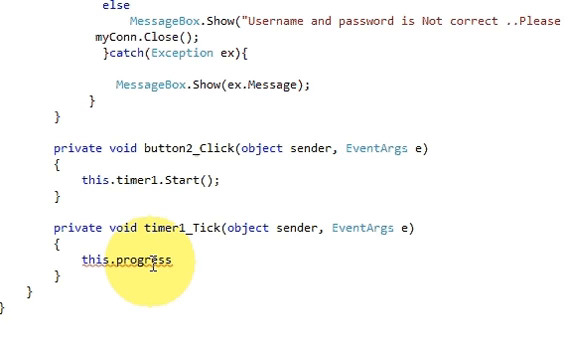
type("Bar1.")
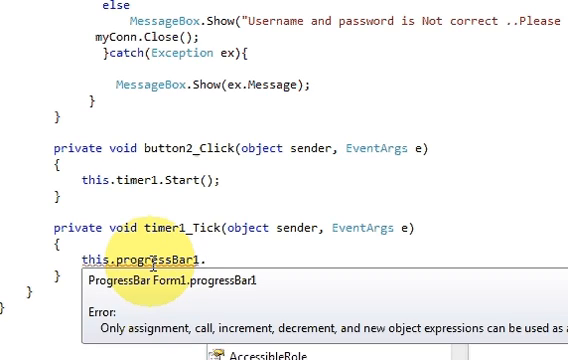
type("i")
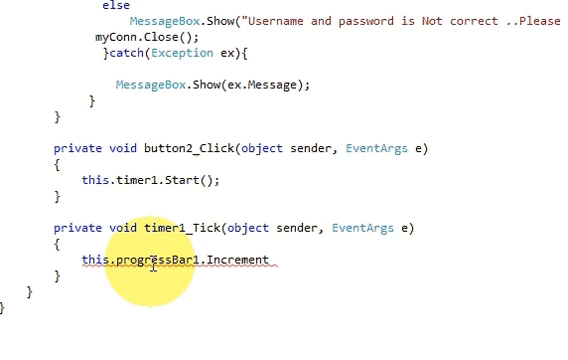
type("();")
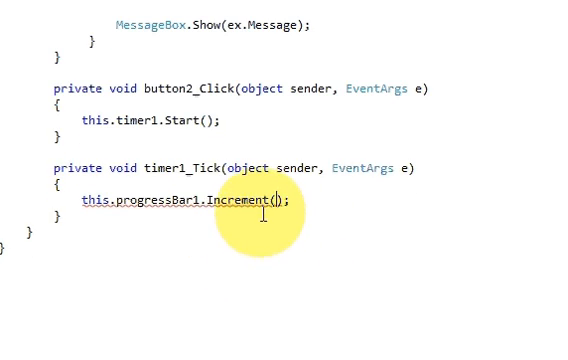
type("1")
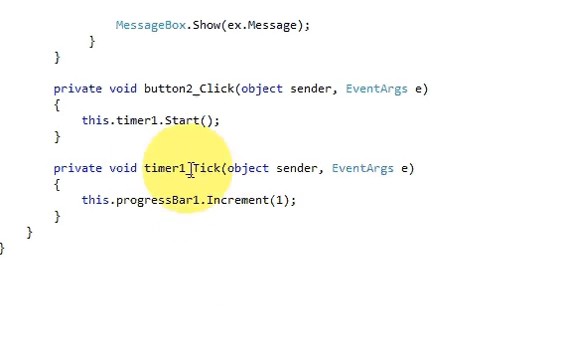
mouse_move(245, 121)
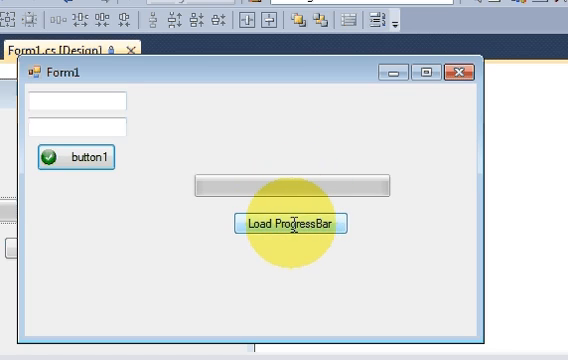
Select the Load ProgressBar button in the Form1 designer.
left_click(290, 222)
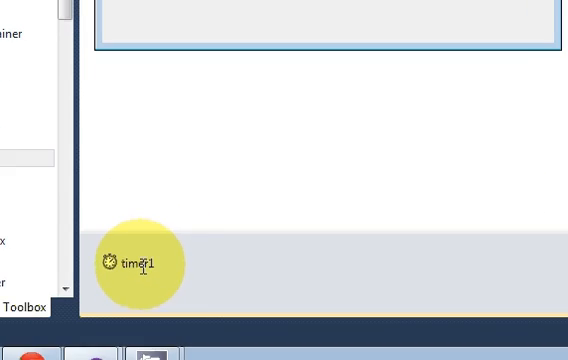
Change timer1's Interval from 100 to 10, then run the form and try Load ProgressBar.
left_click(135, 262)
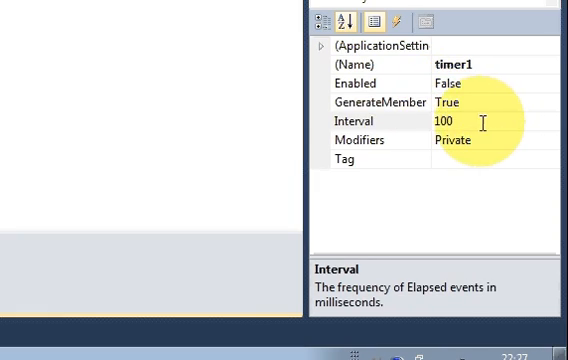
left_click(350, 121)
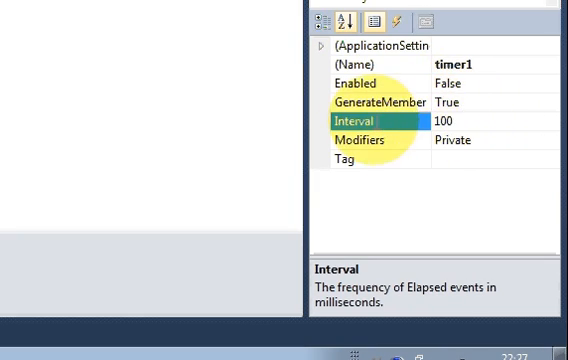
left_click(450, 124)
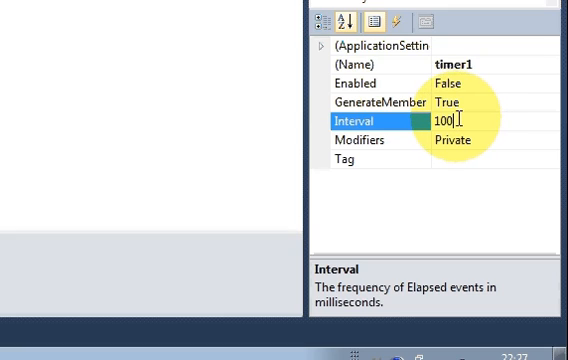
key("Backspace")
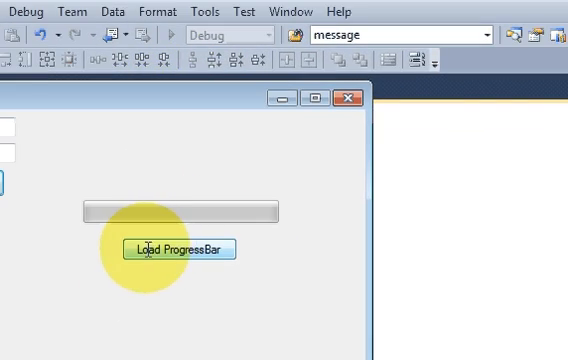
left_click(182, 249)
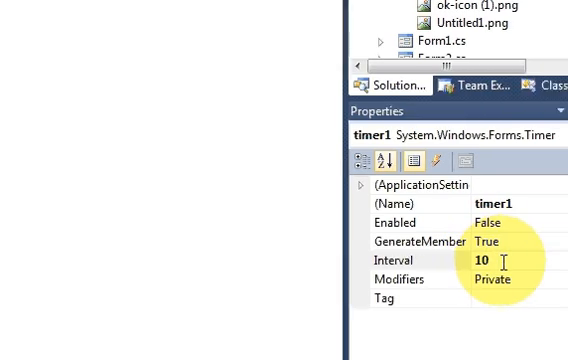
type("1000")
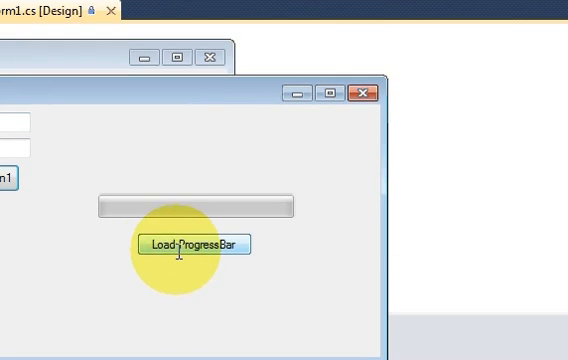
Fill the progress bar in the running form, then enter 1000 as timer1's Interval.
left_click(192, 246)
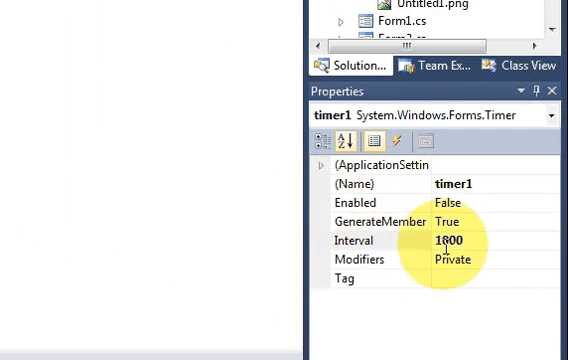
type("1000")
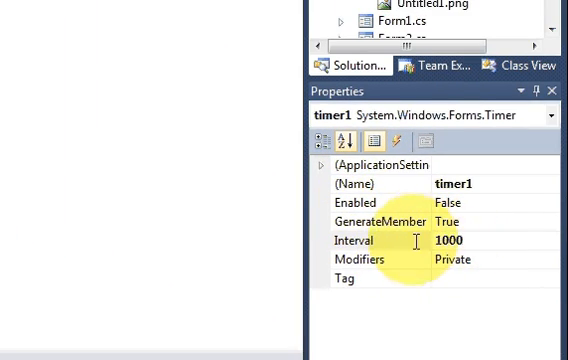